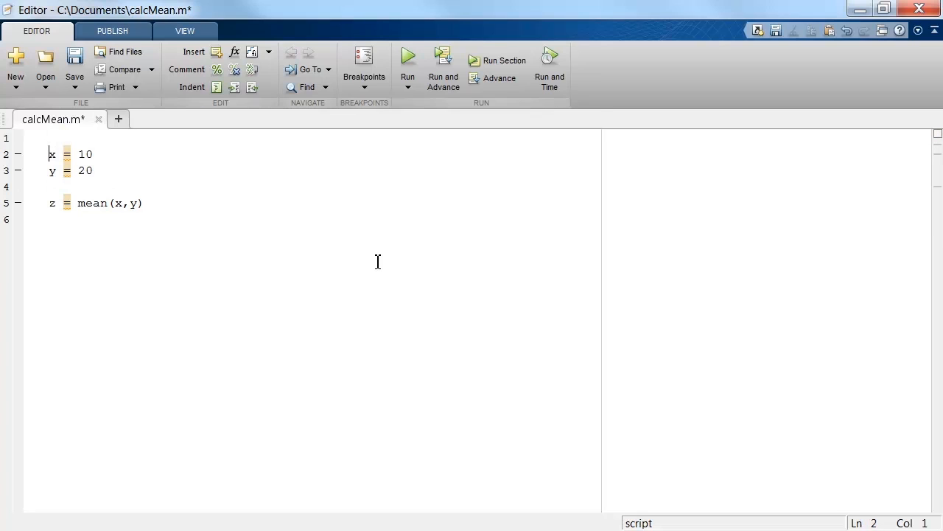
- Add '% Create data' above the x and y lines and '% Calculate mean' above z = mean(x,y)
{"action": "type", "text": "% C"}
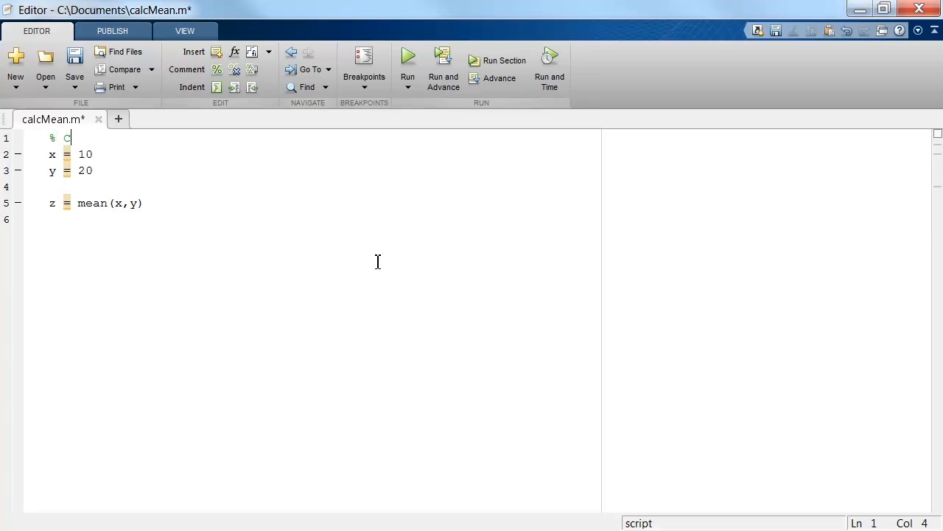
{"action": "type", "text": "reate data"}
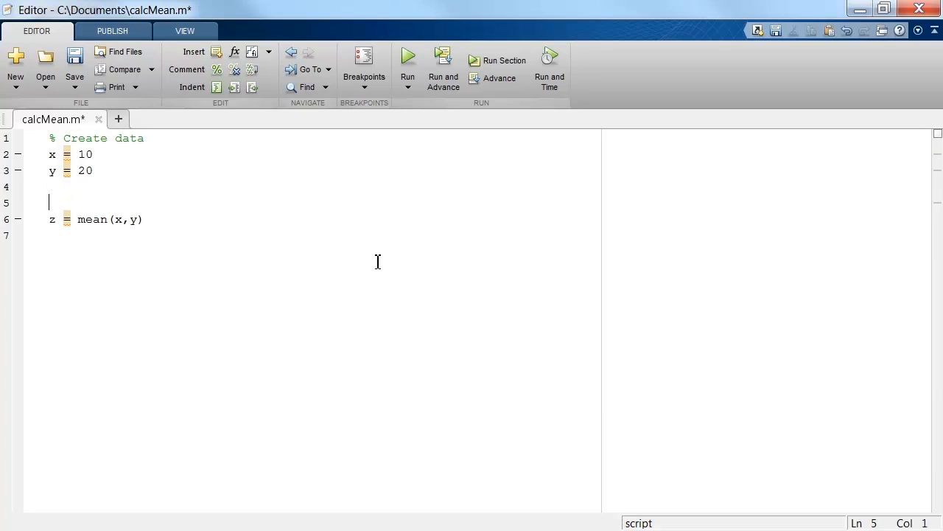
{"action": "type", "text": "% Calcu"}
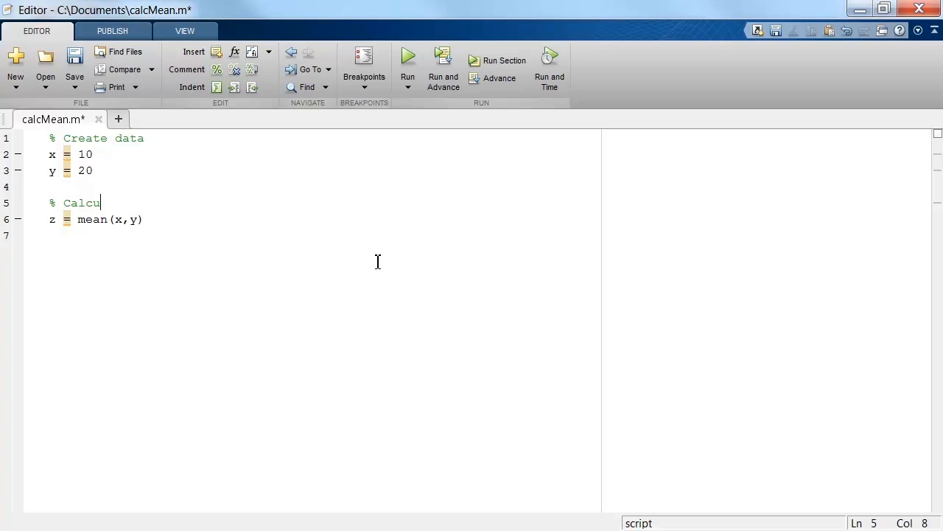
{"action": "type", "text": "late mean"}
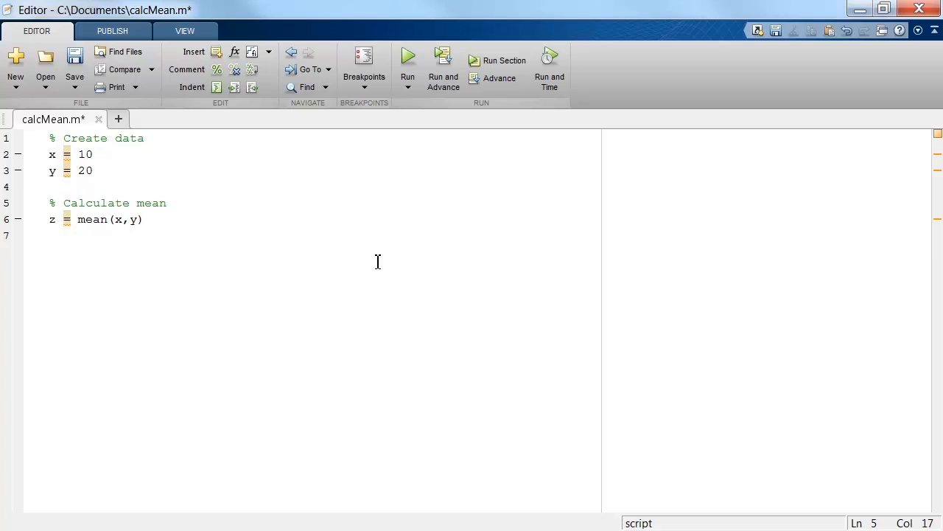
- Save and run calcMean.m, then select the printed x = 10, y = 20, z = 10 output
{"action": "left_click", "coordinate": [407, 60]}
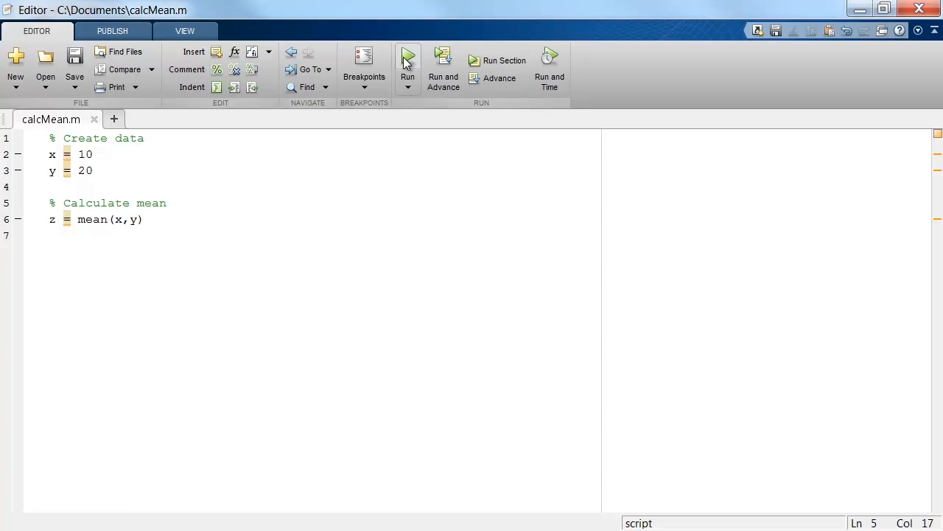
{"action": "left_click", "coordinate": [166, 203]}
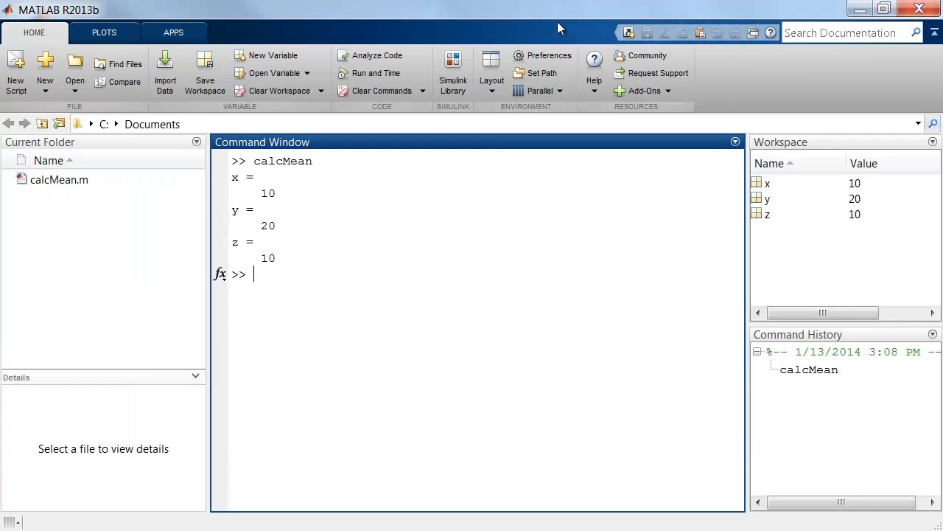
{"action": "left_click_drag", "start_coordinate": [253, 177], "coordinate": [254, 266]}
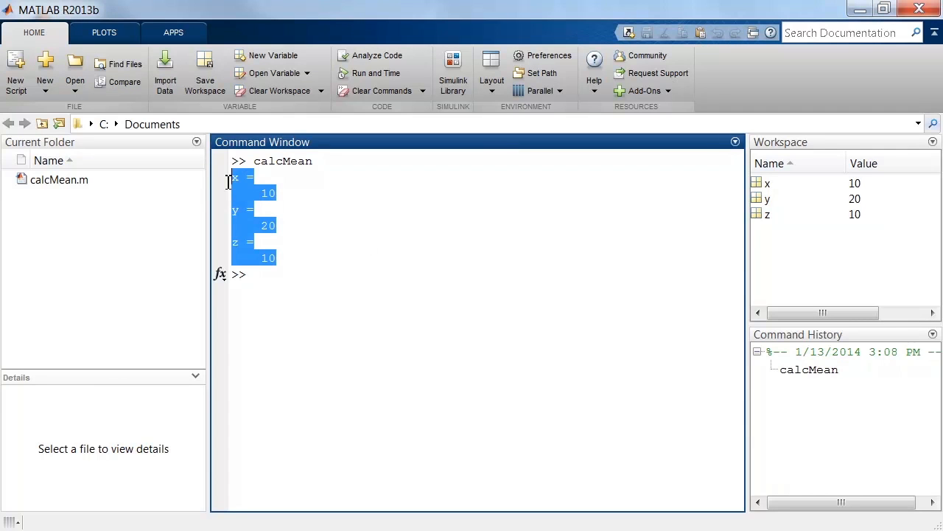
{"action": "mouse_move", "coordinate": [366, 236]}
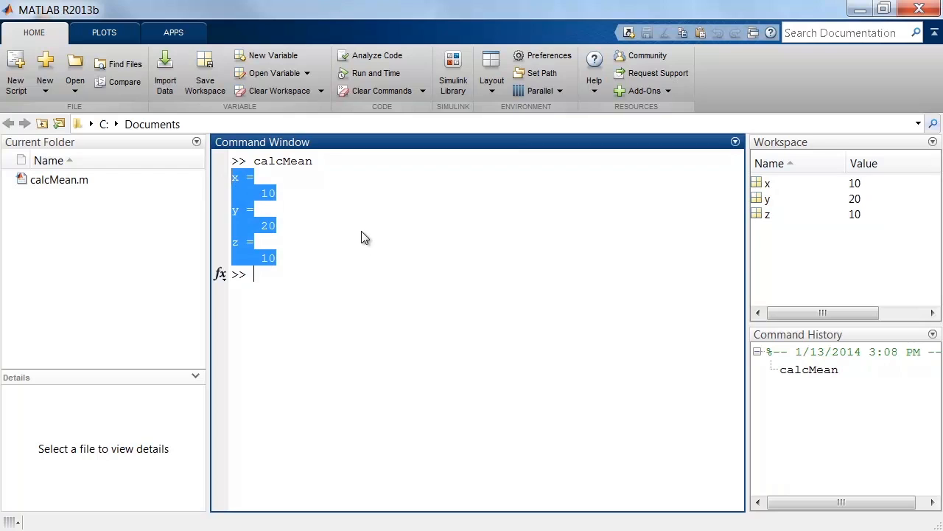
{"action": "left_click", "coordinate": [361, 236]}
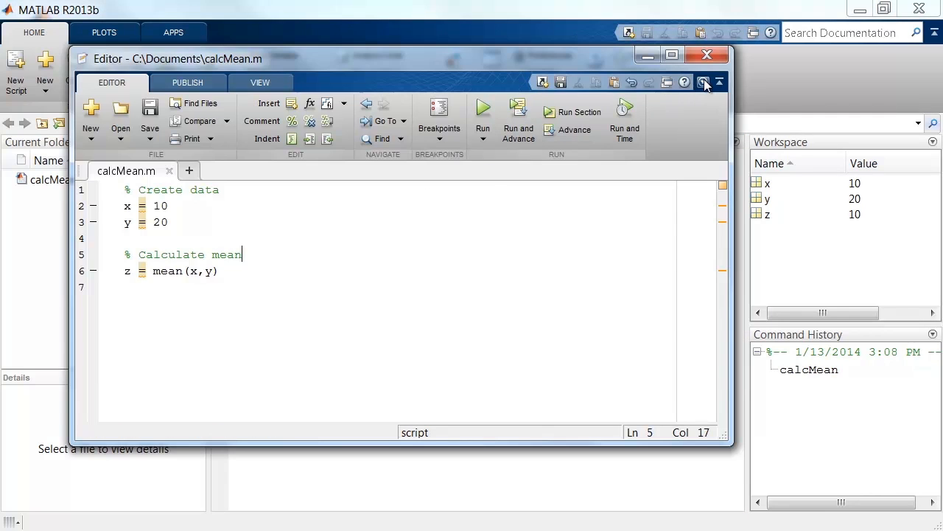
- Dock the floating Editor into the main MATLAB desktop and run calcMean again
{"action": "left_click", "coordinate": [702, 82]}
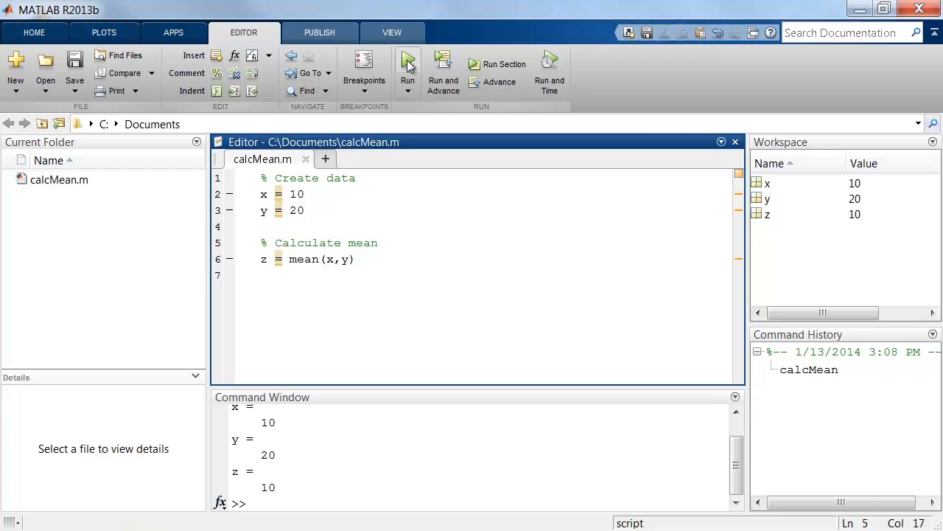
{"action": "left_click", "coordinate": [407, 66]}
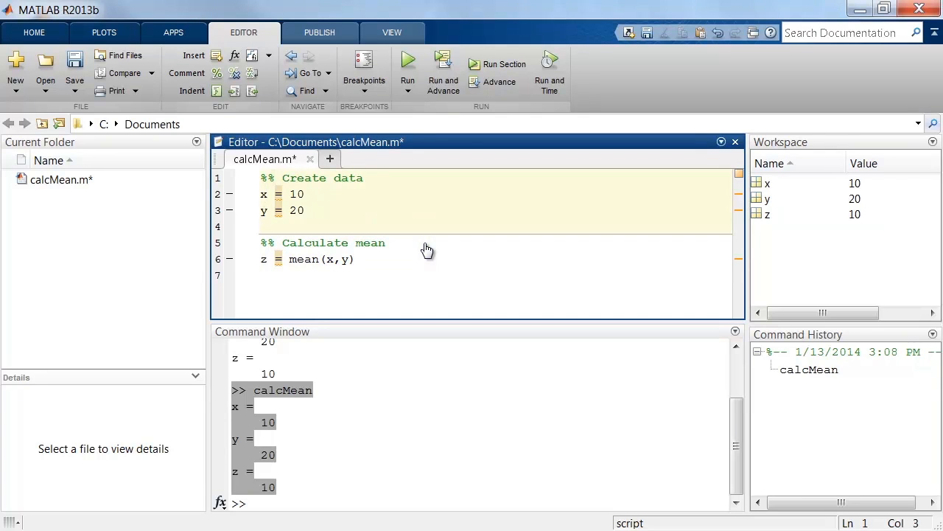
- Run only the Calculate mean section so the Command Window prints just z = 10
{"action": "left_click", "coordinate": [498, 69]}
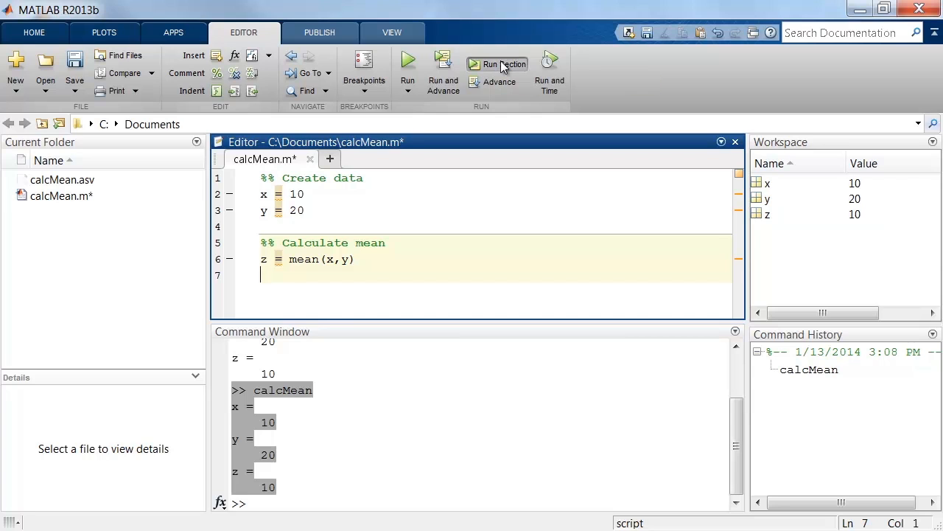
{"action": "left_click", "coordinate": [498, 64]}
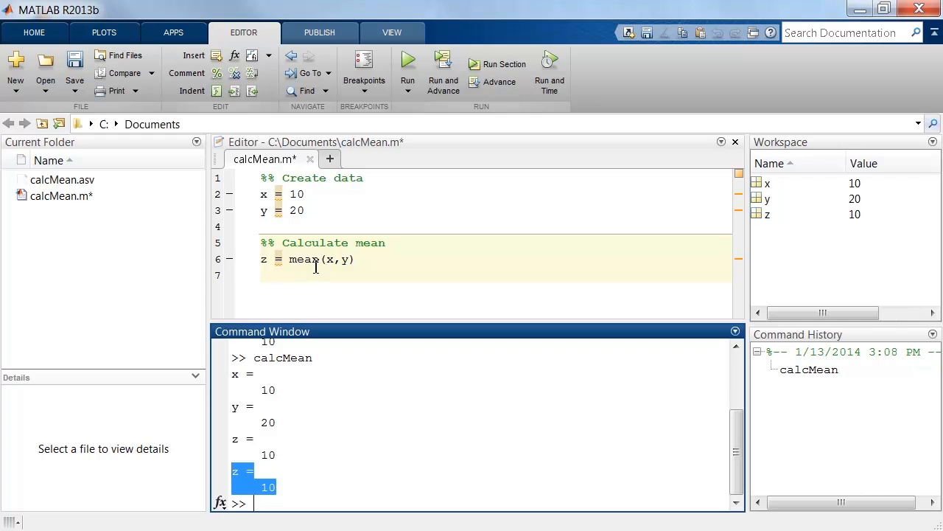
- Show Help on Selection for the mean function and scroll through its description
{"action": "right_click", "coordinate": [302, 259]}
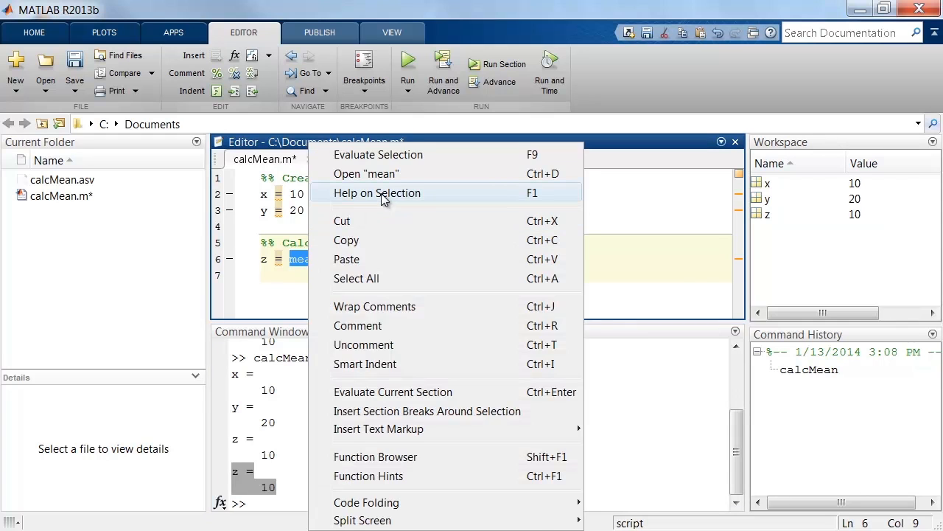
{"action": "left_click", "coordinate": [378, 192]}
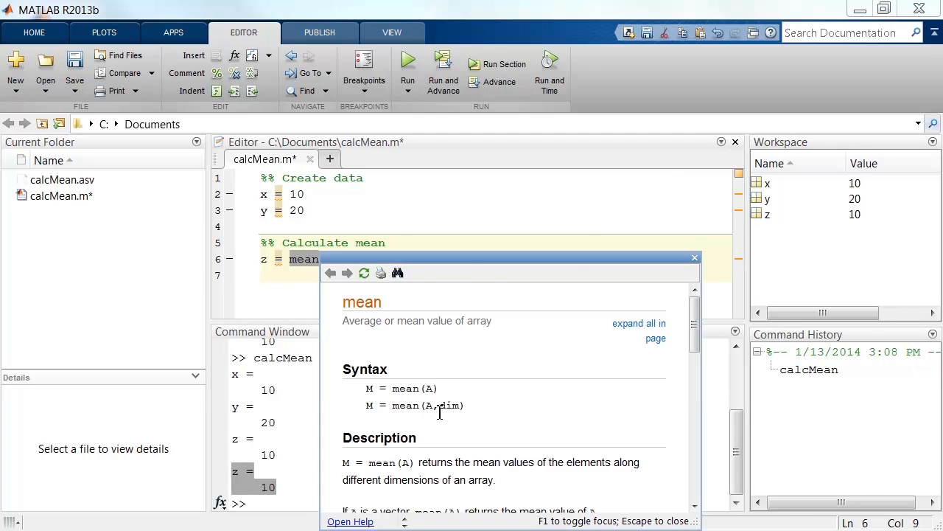
{"action": "scroll", "scroll_direction": "down", "scroll_amount": 3}
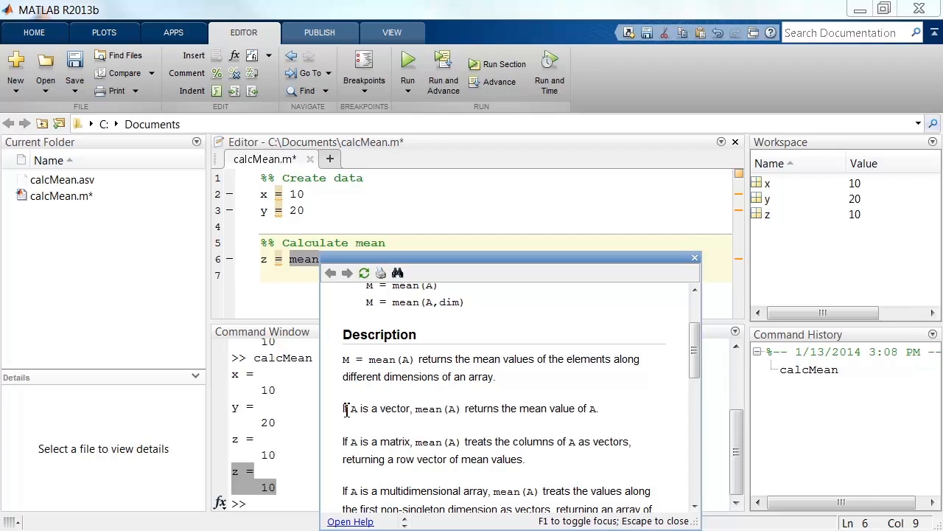